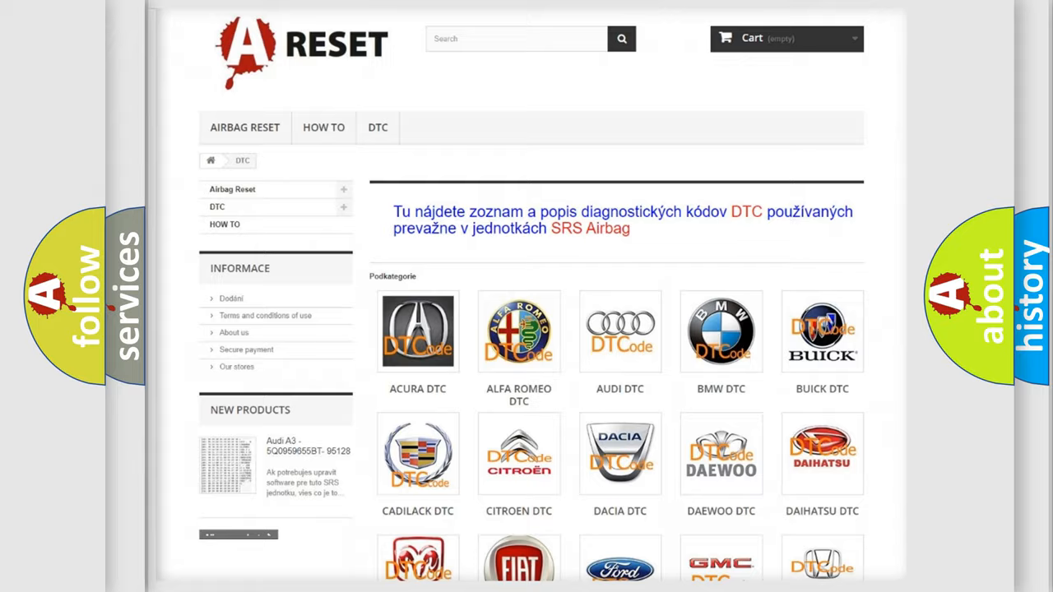
scroll("down", 3)
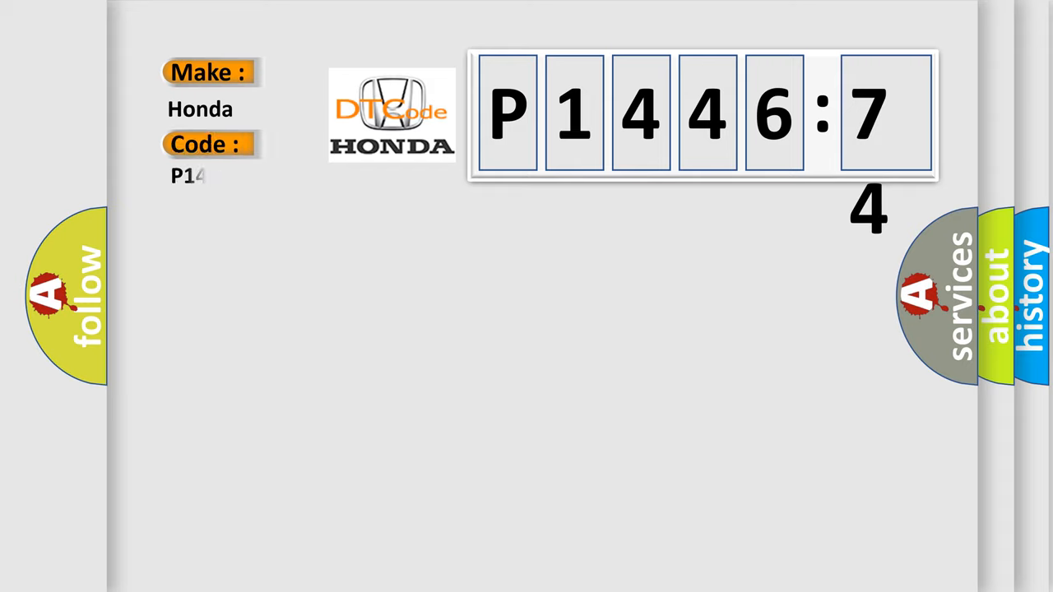
type("44674")
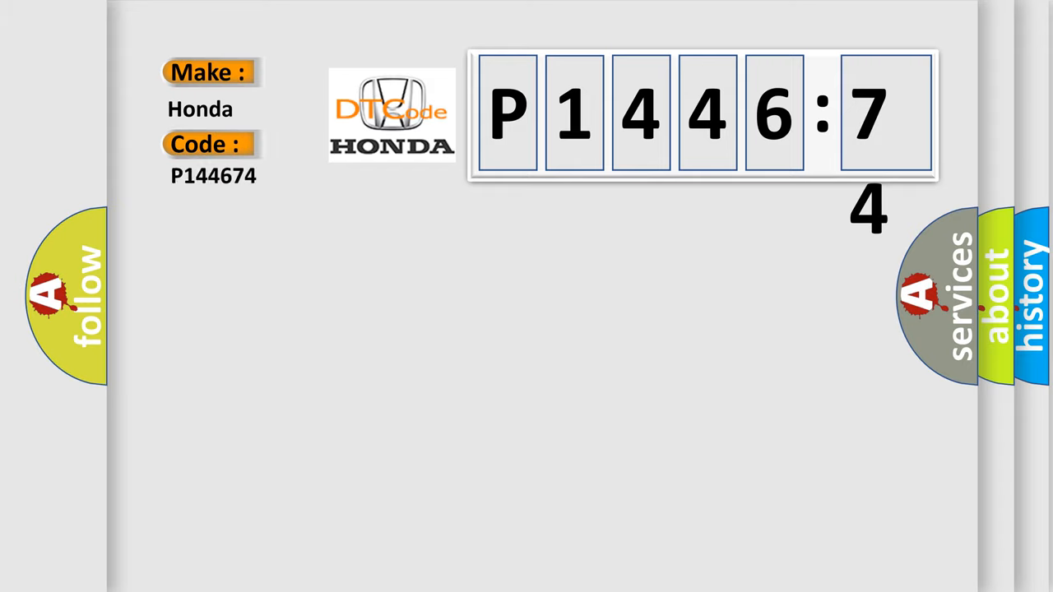